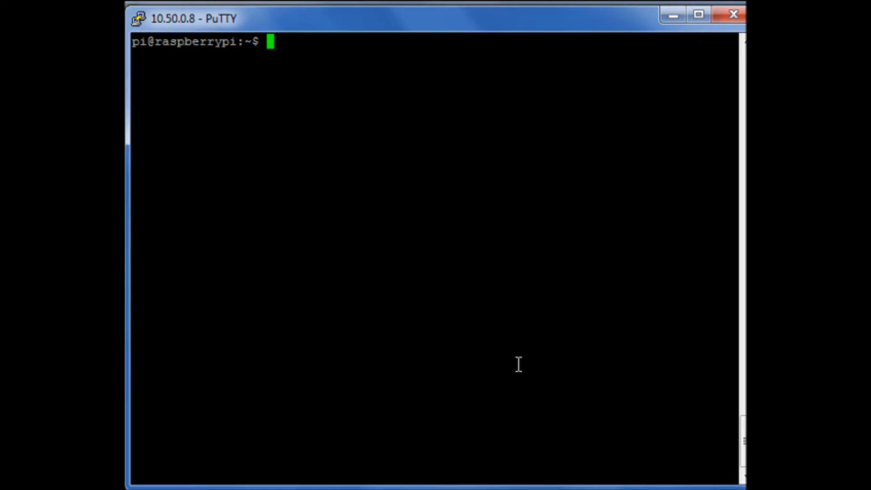
- Open /etc/hostname in nano with sudo and begin erasing the old hostname
type("sudo")
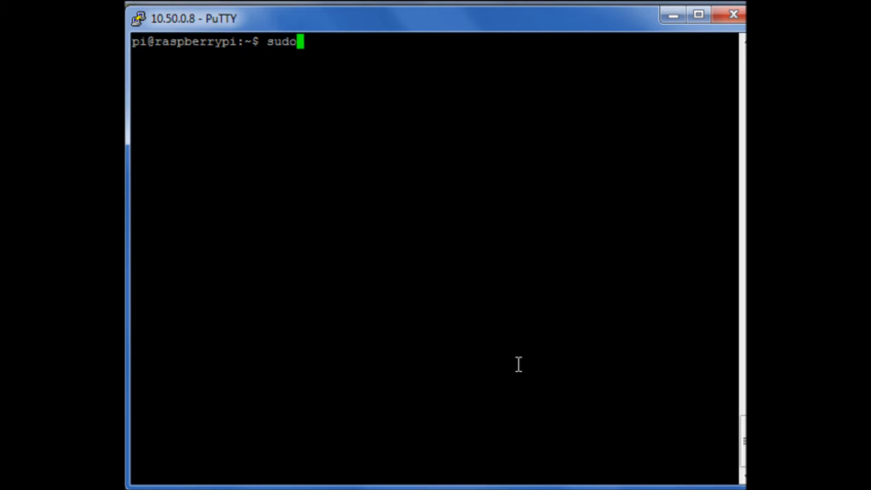
type("nano")
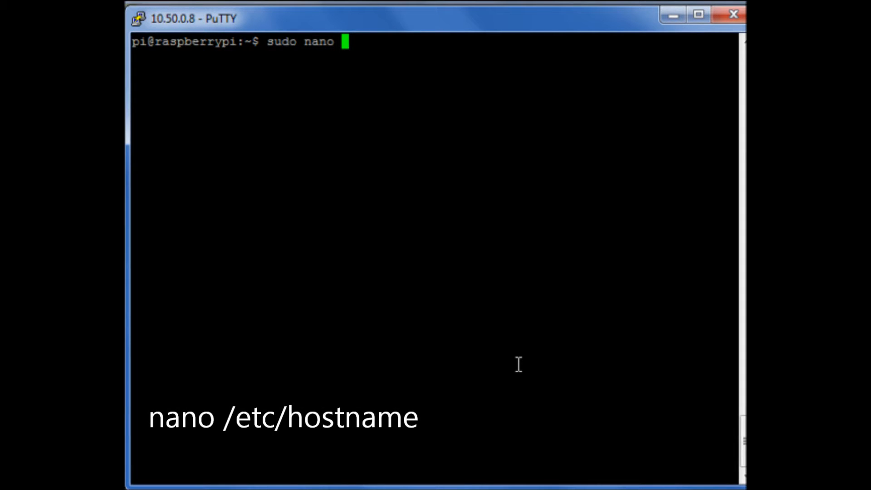
type("/etc/")
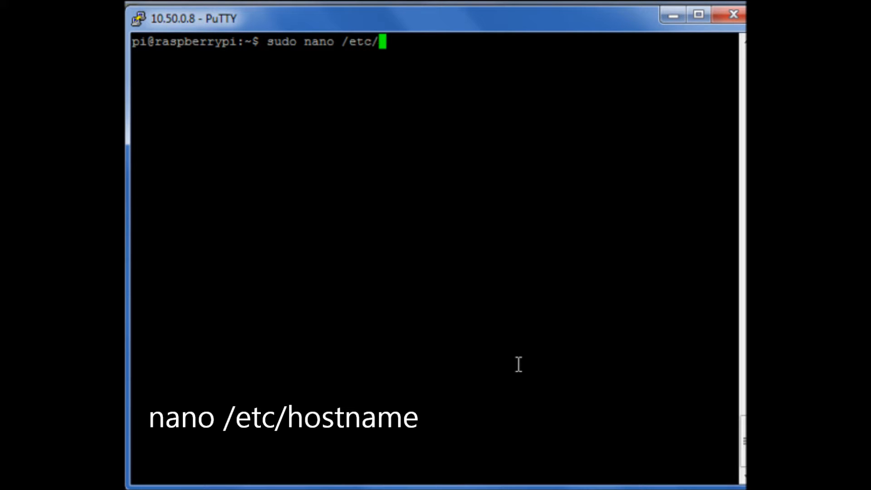
type("hostan")
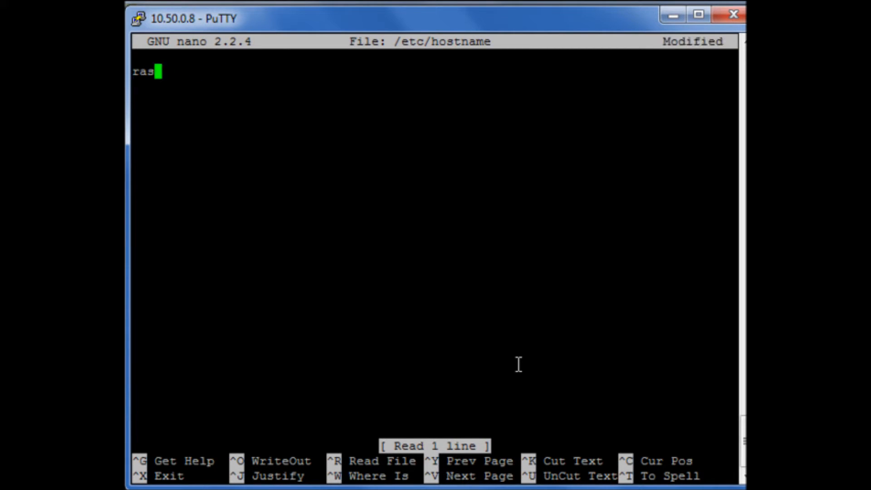
- Replace the old hostname with 'clu', then save and exit nano
key("BackSpace")
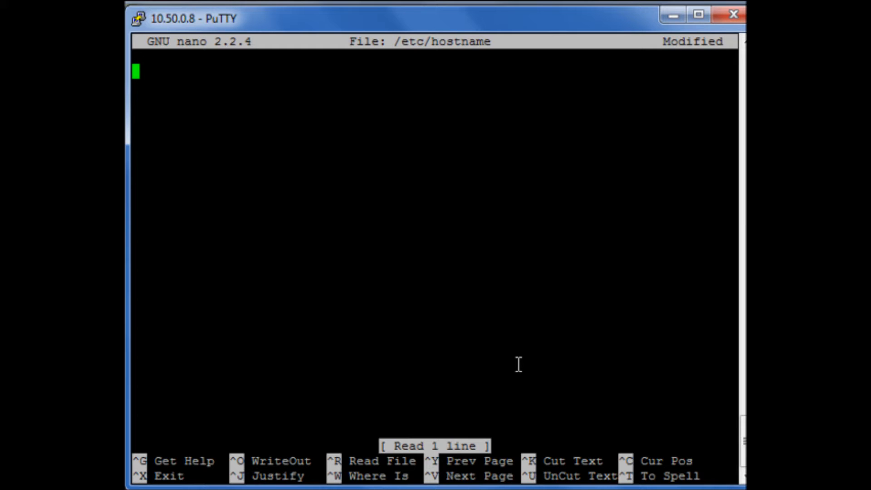
type("cli")
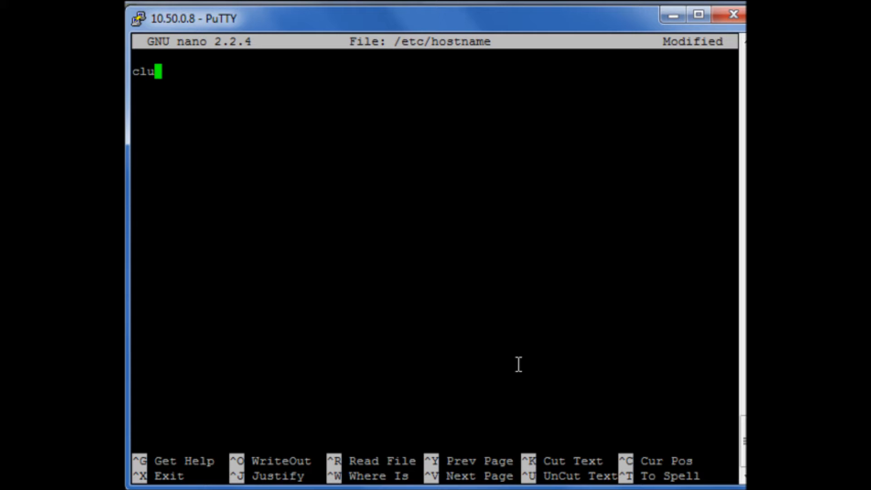
key("ctrl+x")
type("more /")
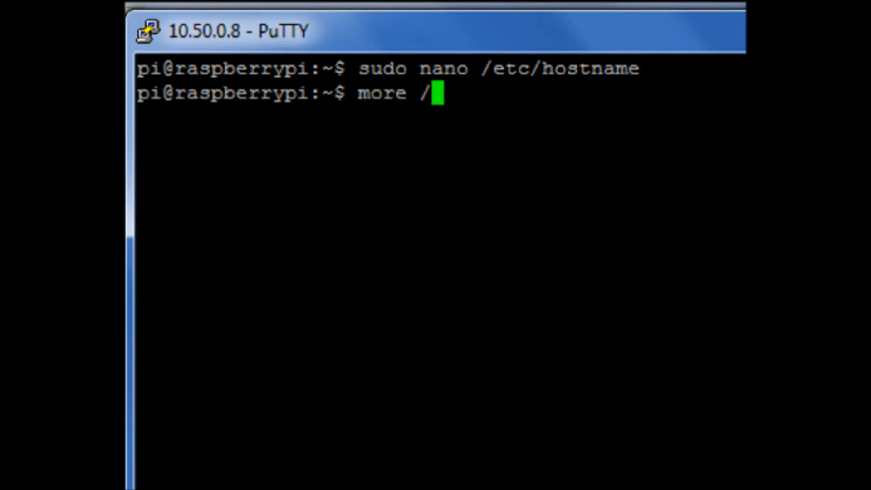
- Show /etc/hostname with more, then run hostname to see it still reports raspberrypi
type("etc/ho")
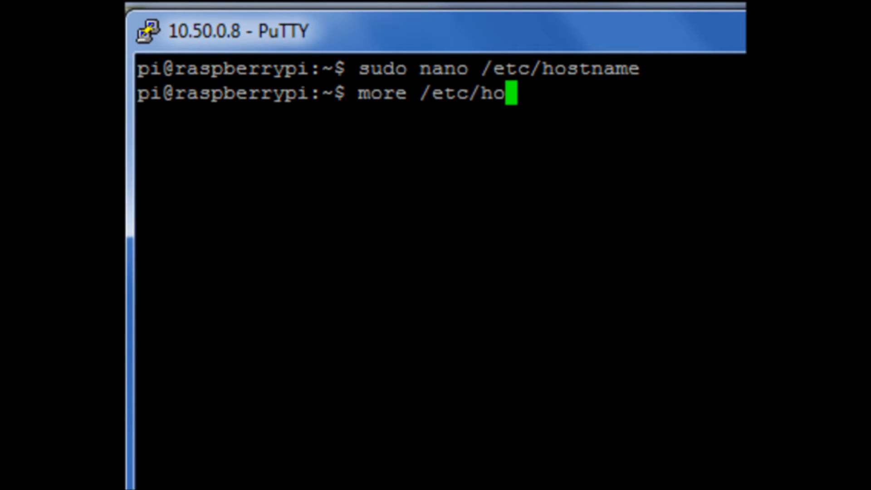
type("stname")
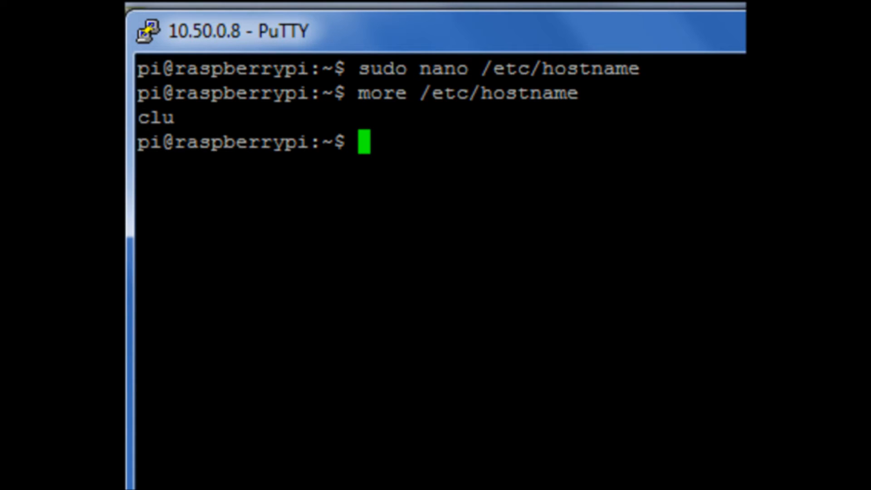
type("host")
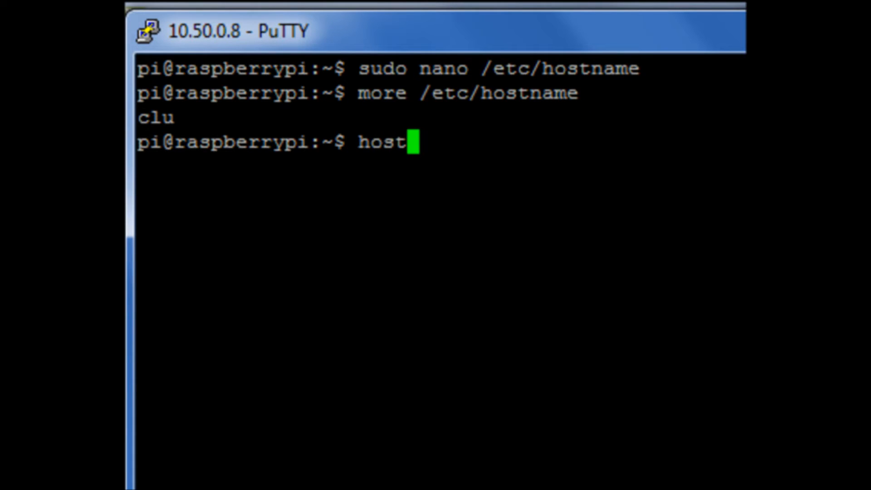
type("name")
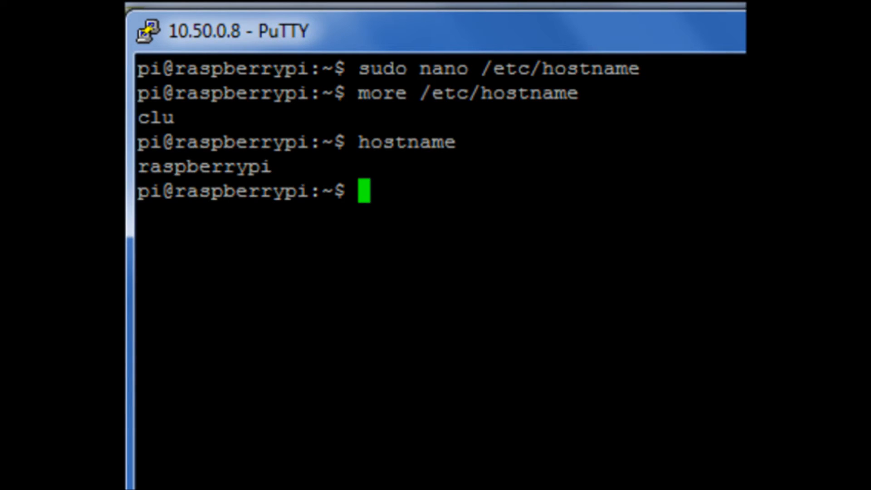
type("sudo")
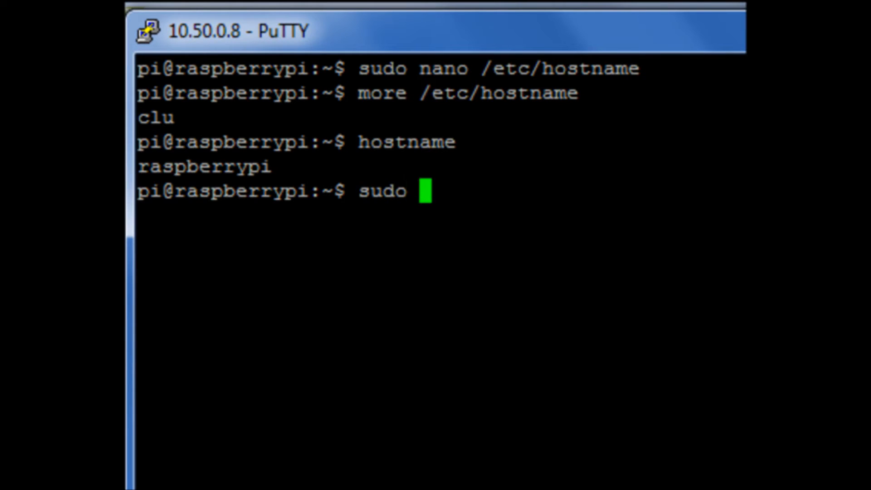
- Run sudo /etc/init.d/hostname.sh start and confirm hostname now reports clu
type("/etc/")
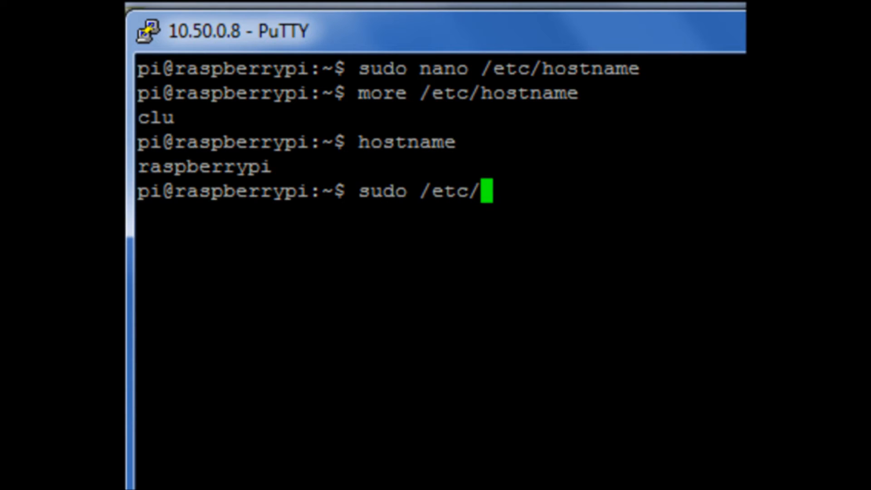
type("init.d/")
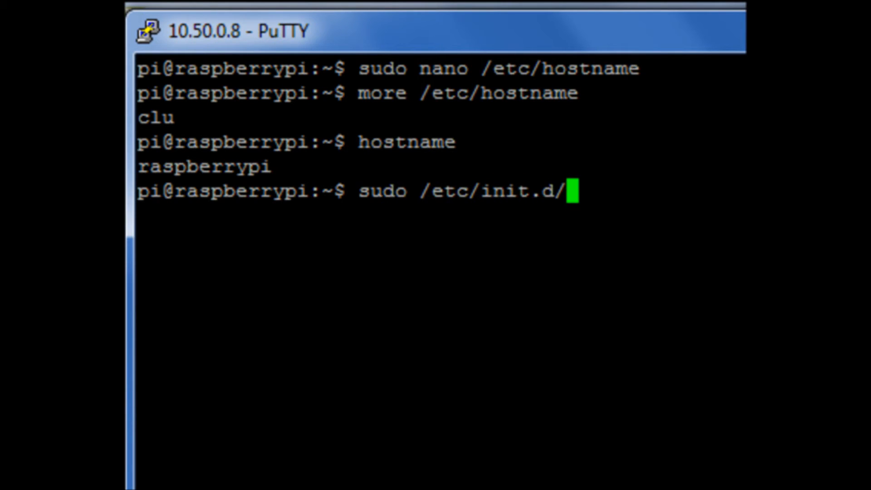
type("hostname.sh")
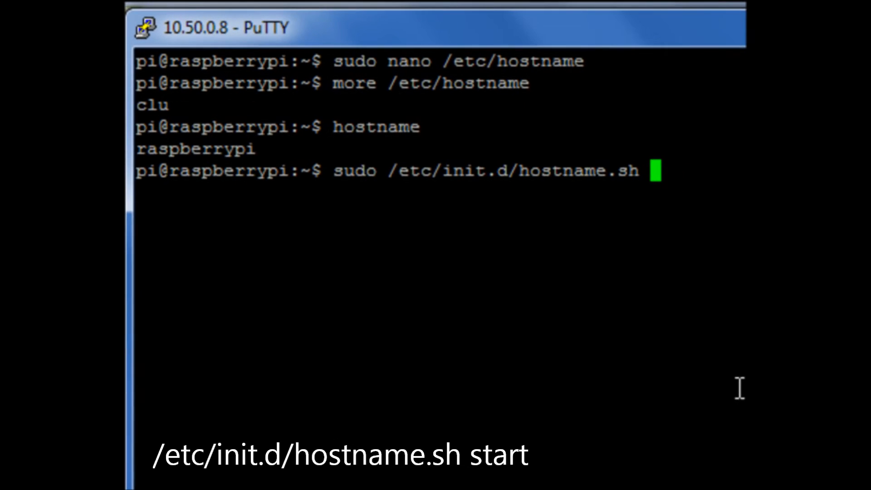
type("start")
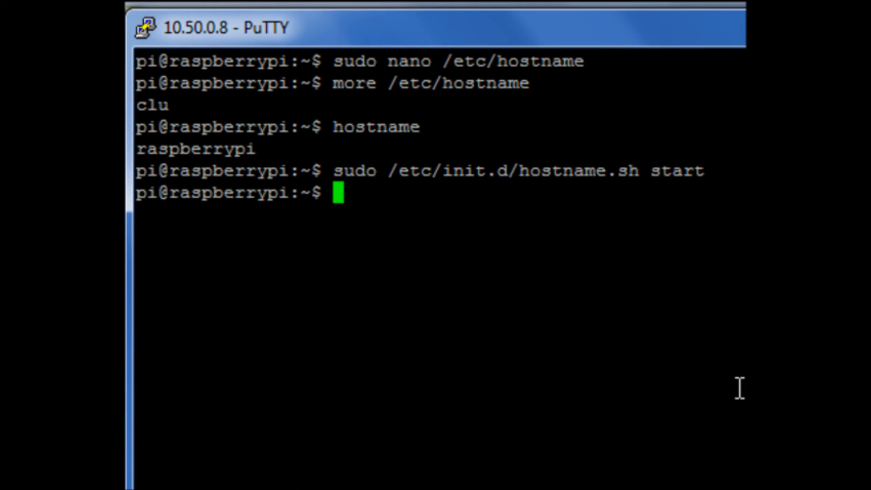
type("hostname")
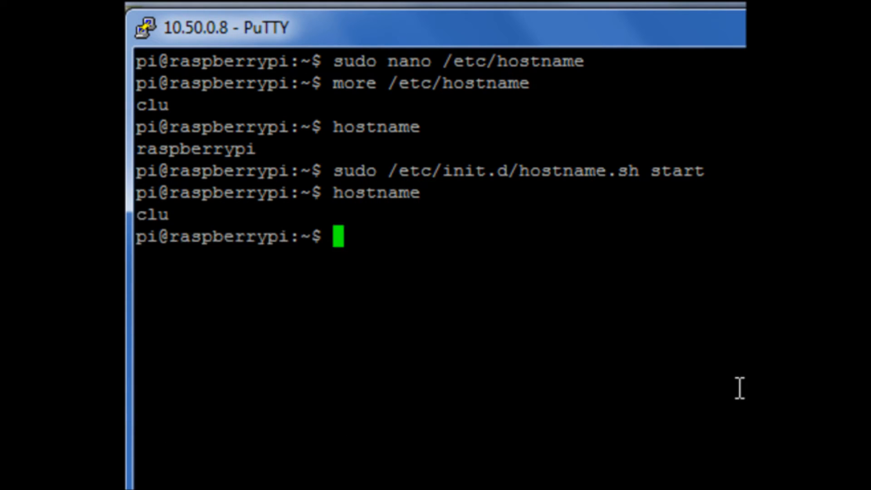
mouse_move(522, 316)
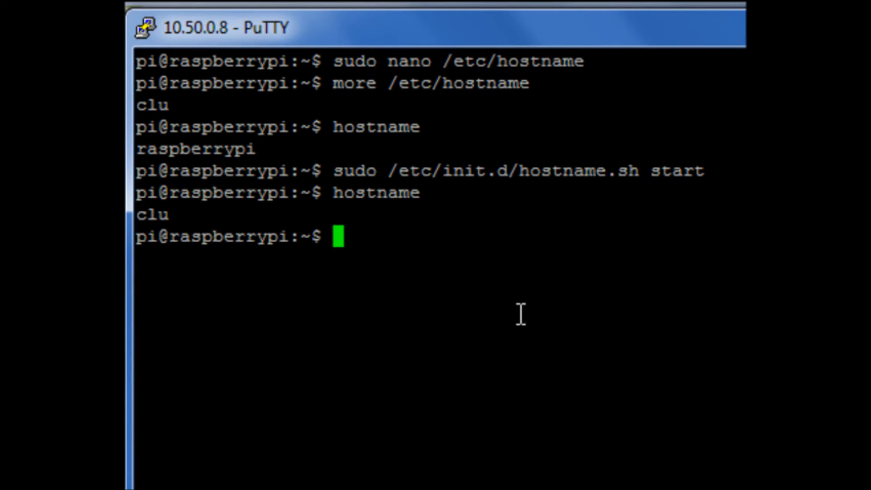
type("re")
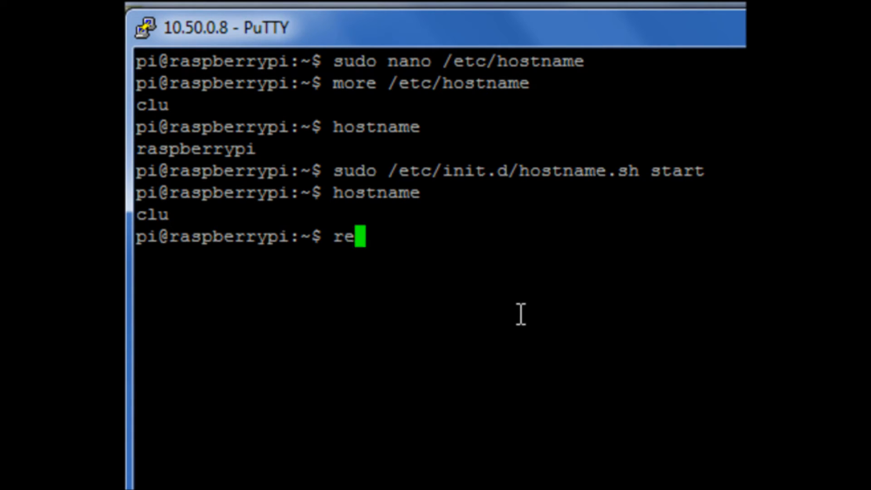
- Reboot the Pi with sudo reboot and log back in as pi
type("sudo reboot")
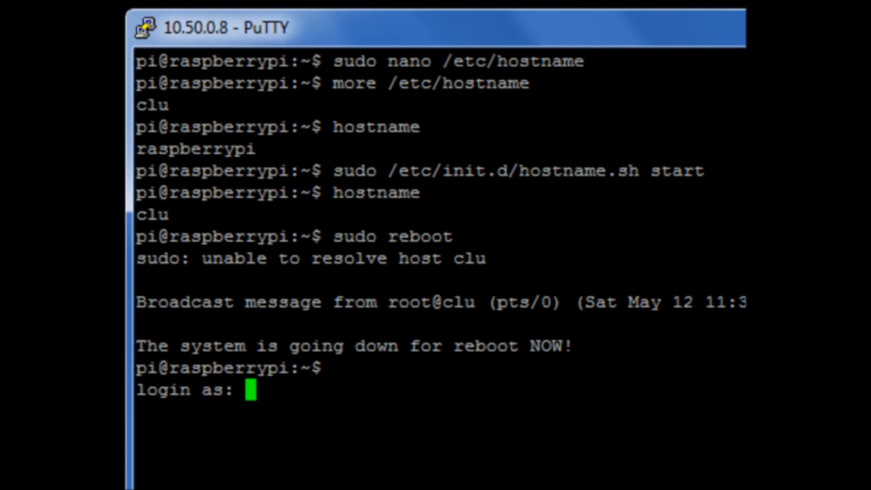
type("pi")
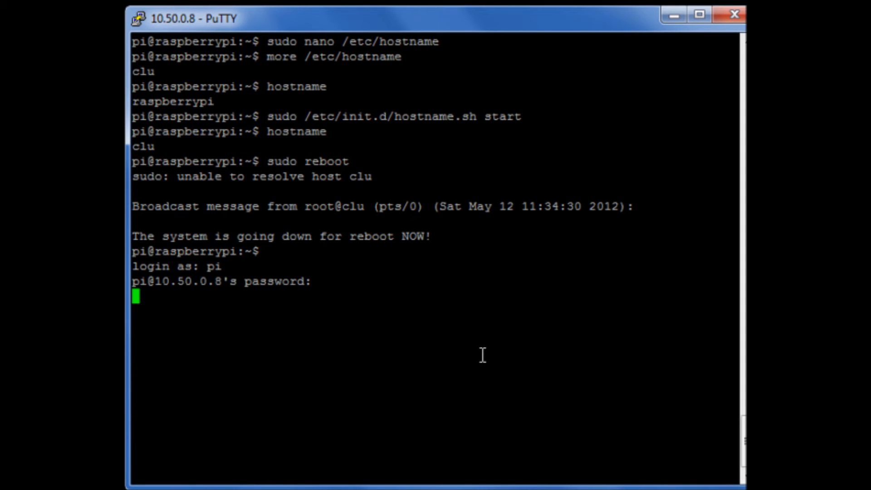
key("enter")
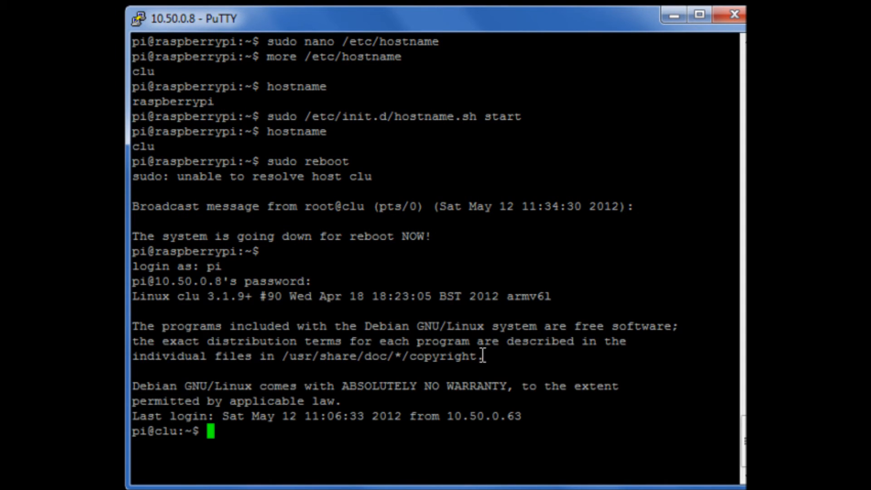
type("hostname")
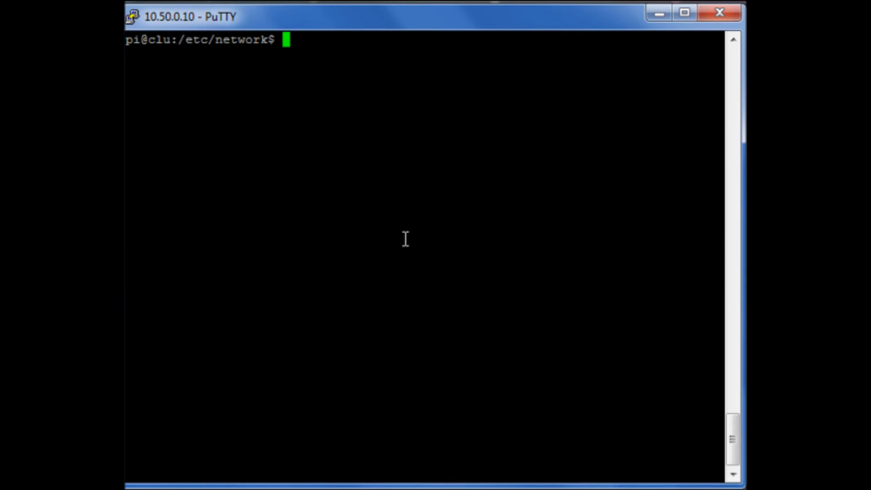
- Search the whole filesystem with 'sudo find / -name hosts' to find hosts files
type("sudo find / -name hosts")
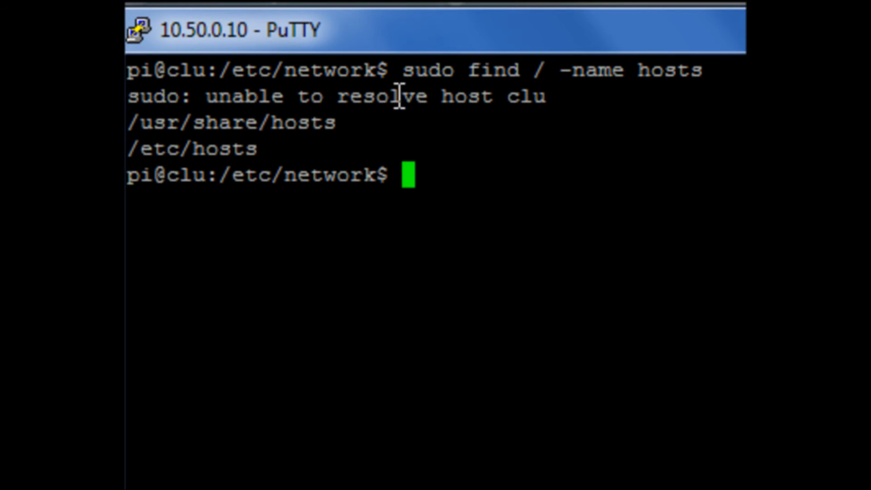
mouse_move(627, 215)
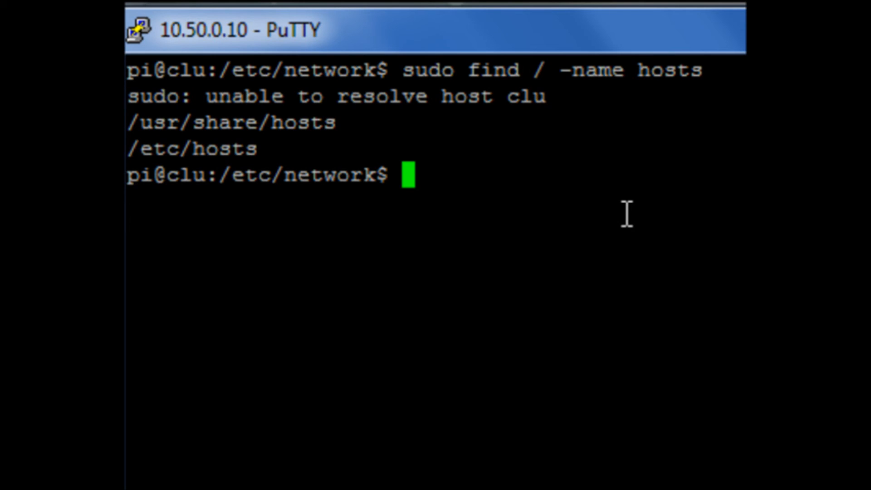
- Run sudo nano /etc/hosts to edit the hosts file
type("nano")
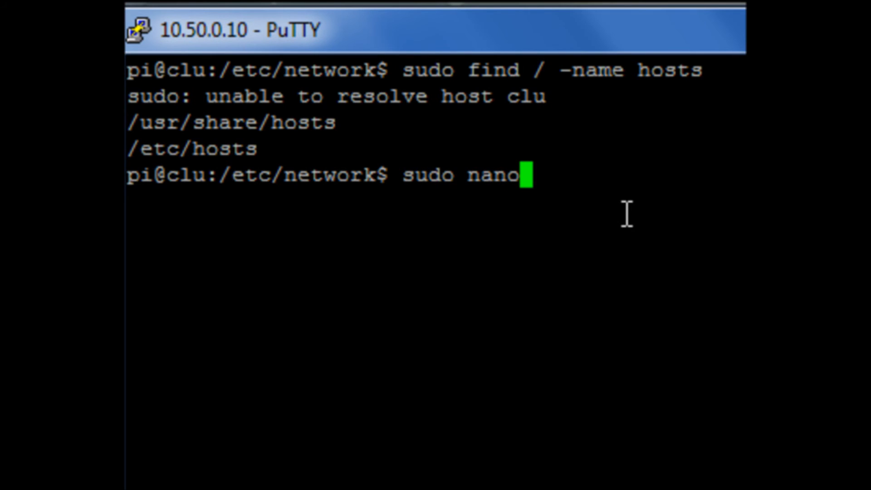
type("/et")
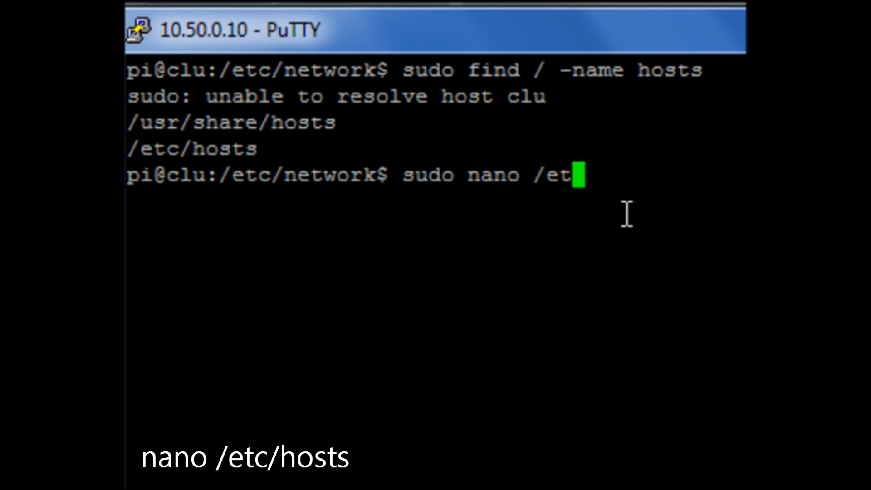
type("c/hosts")
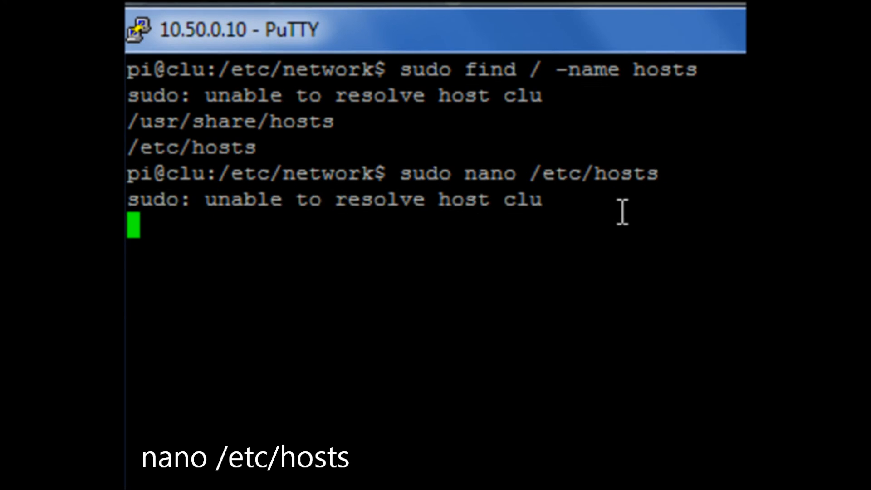
key("Enter")
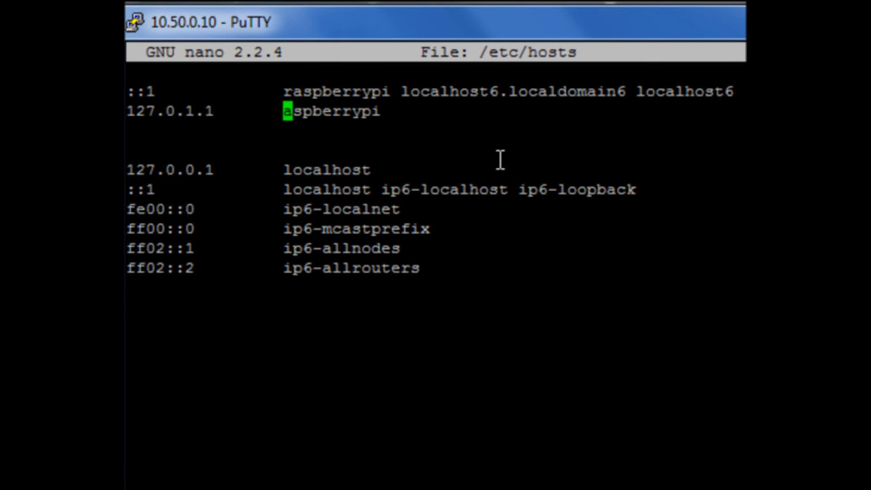
- Replace raspberrypi with 'clu' on the 127.0.1.1 and ::1 lines
key("ctrl+k")
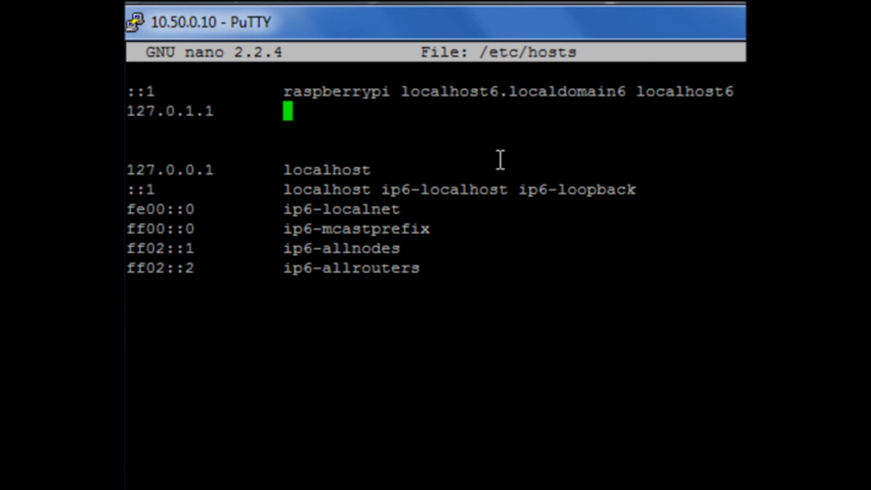
type("clu")
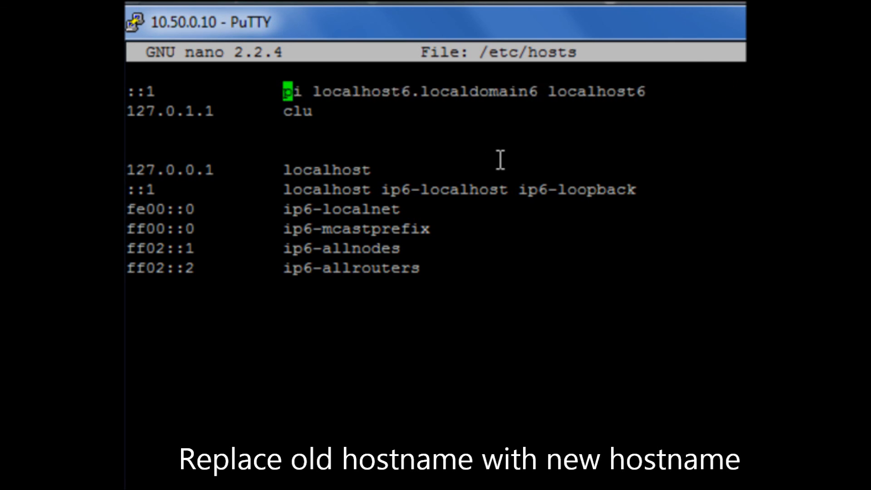
type("clu")
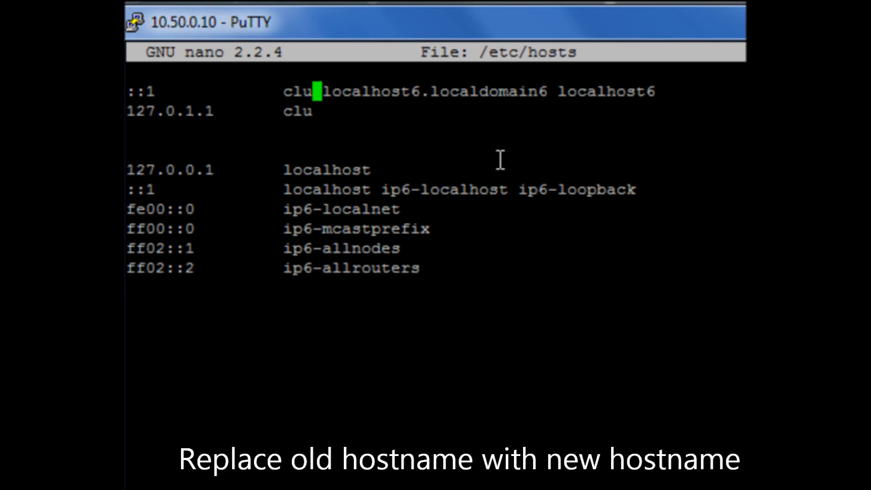